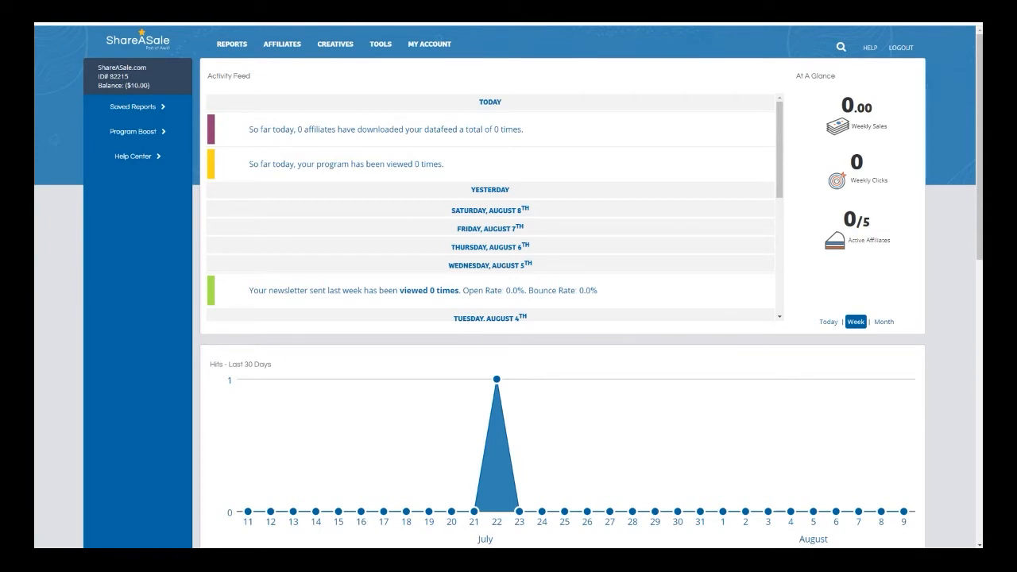
mouse_move(411, 265)
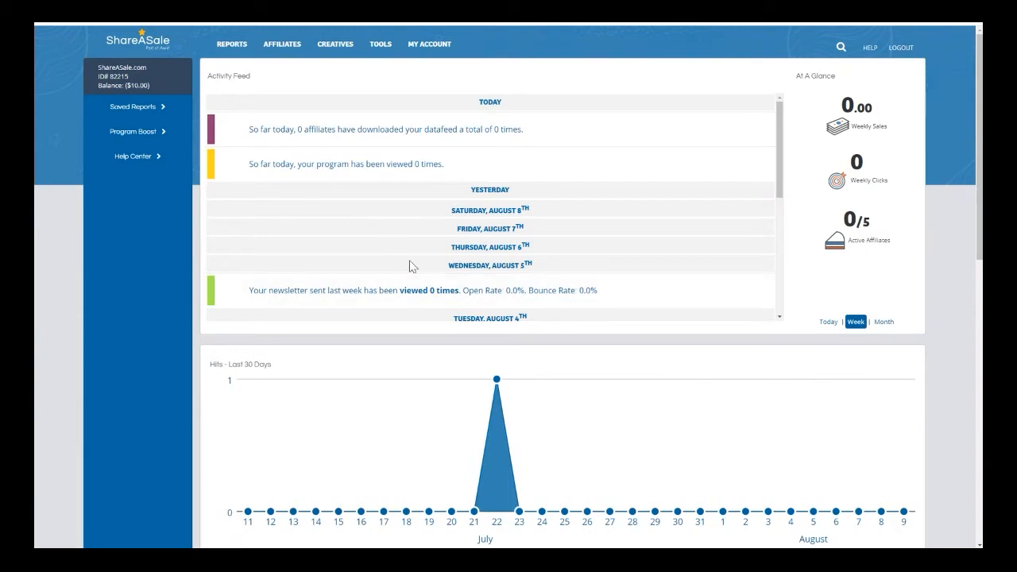
mouse_move(113, 300)
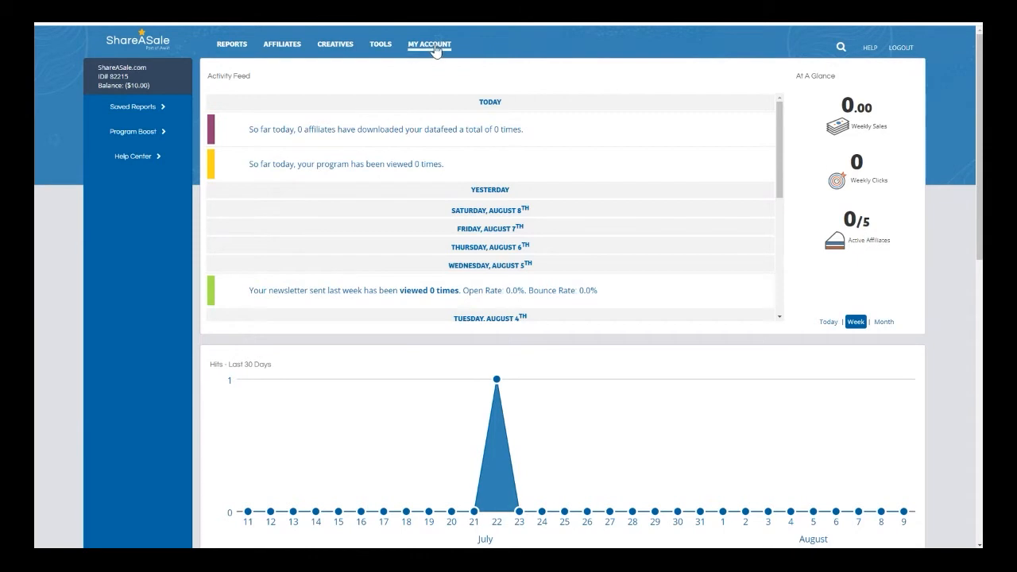
Choose Account Details from the MY ACCOUNT menu on the merchant dashboard.
left_click(428, 44)
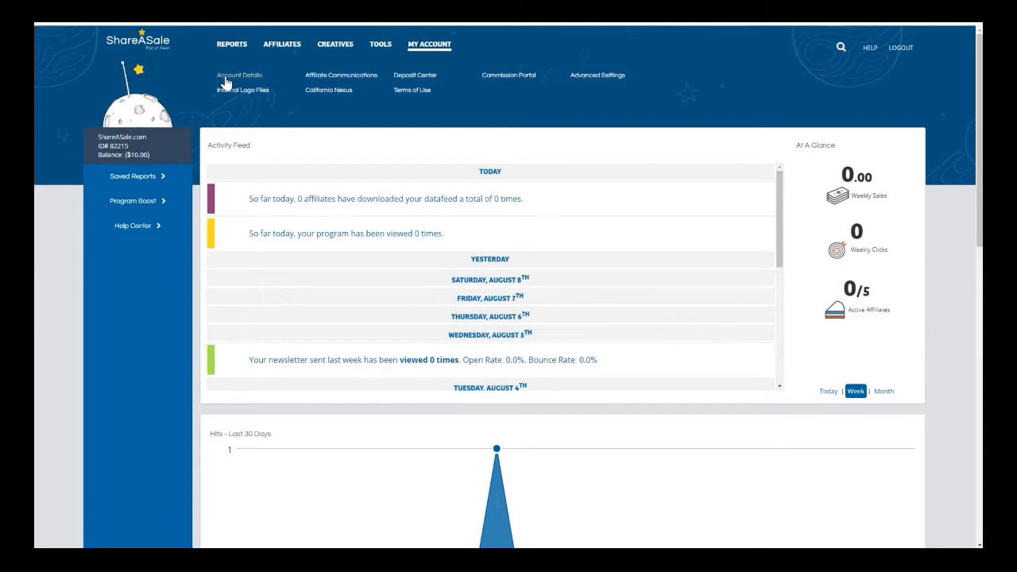
left_click(239, 74)
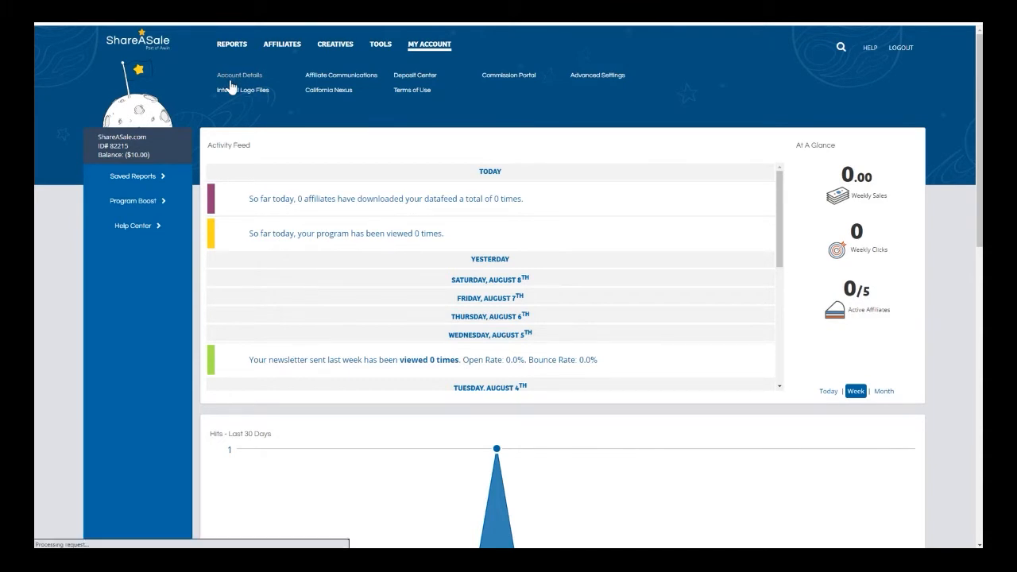
Load the Account Details page showing the 5.00% sale commission rate.
left_click(239, 74)
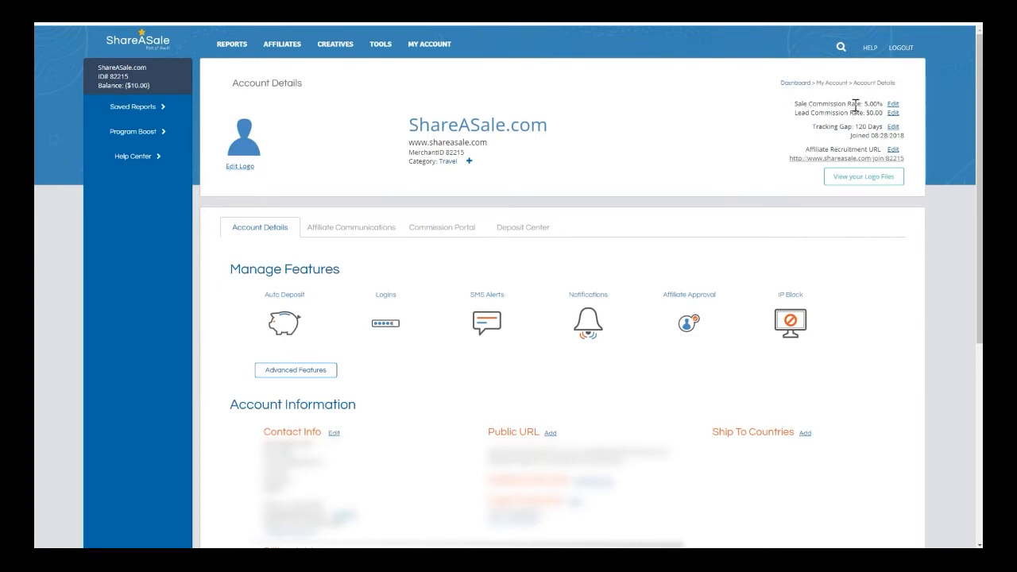
mouse_move(780, 122)
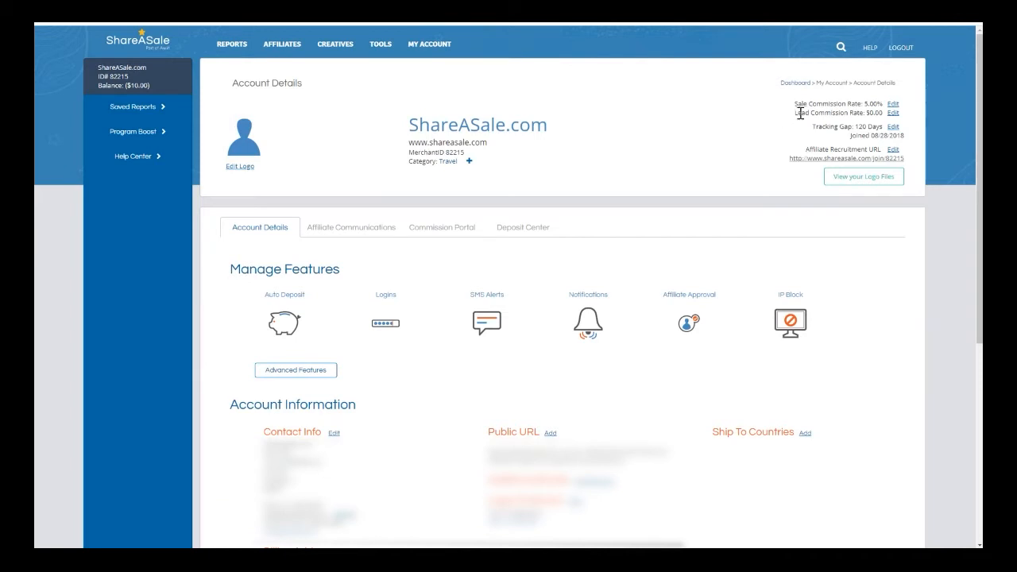
mouse_move(877, 100)
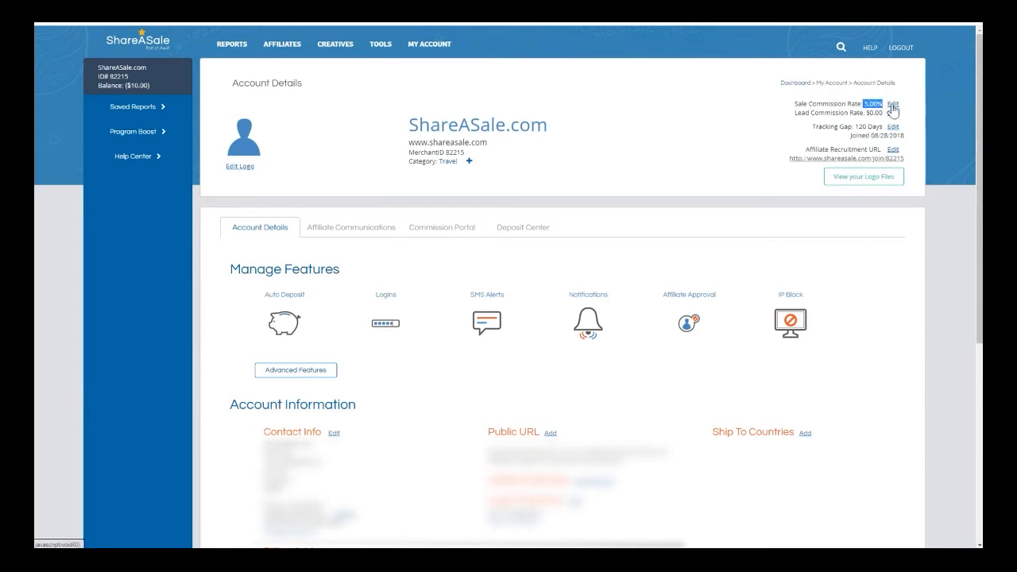
Edit the Sale Commission Rate and select the 5.00 default sale commission value.
left_click(893, 104)
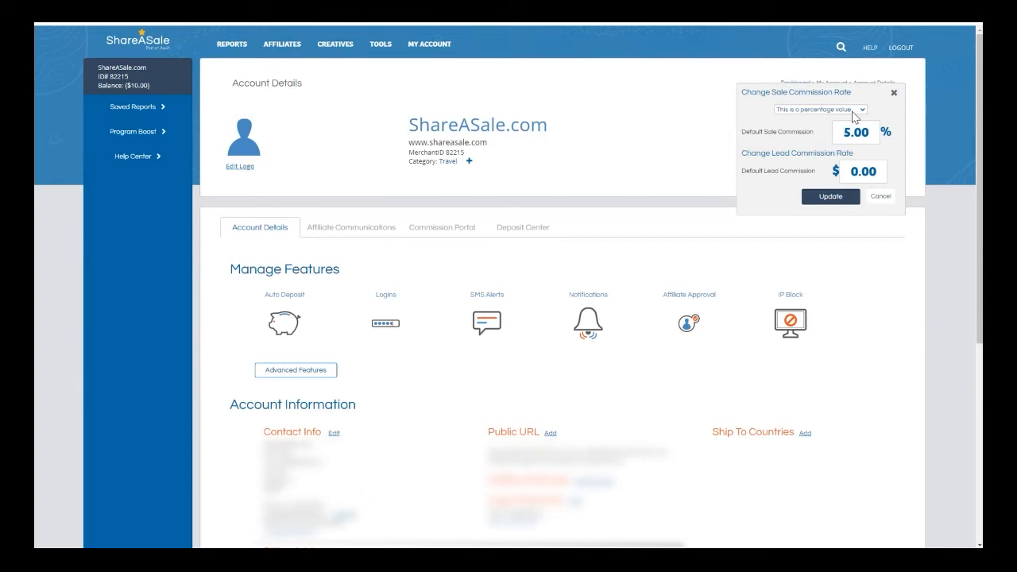
left_click(819, 109)
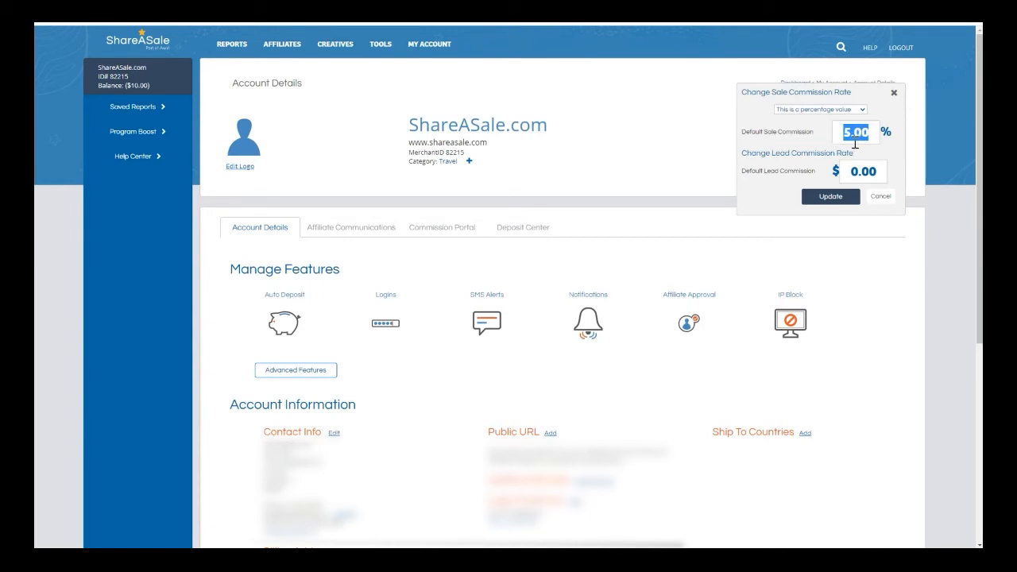
Enter 10 as the default sale commission and submit the update.
type("10")
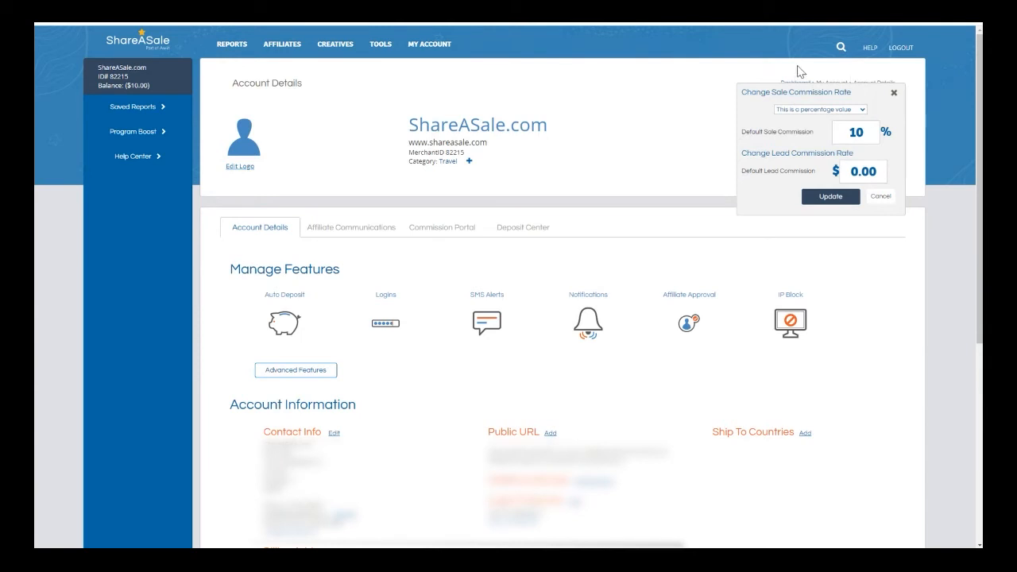
mouse_move(809, 116)
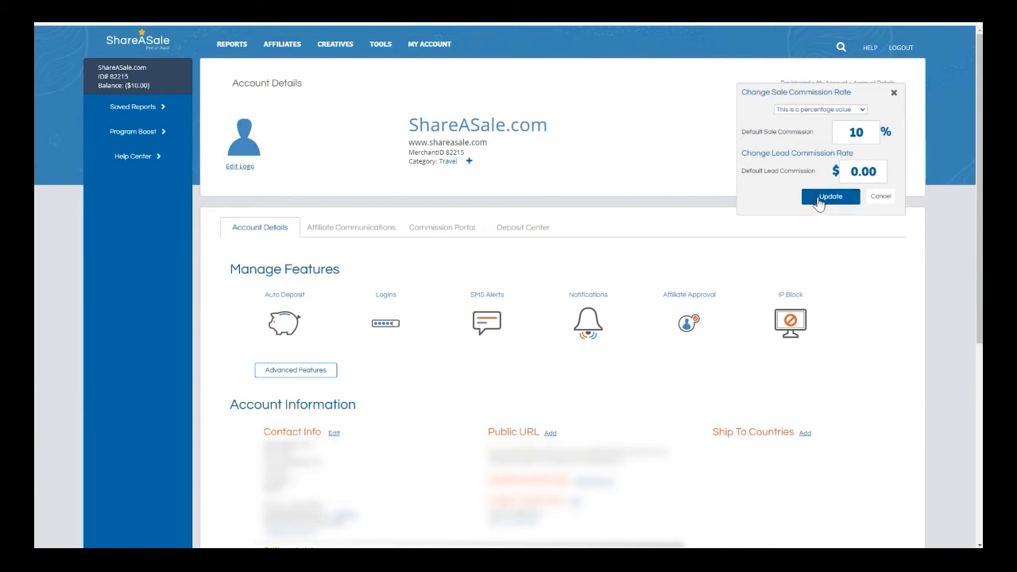
left_click(830, 197)
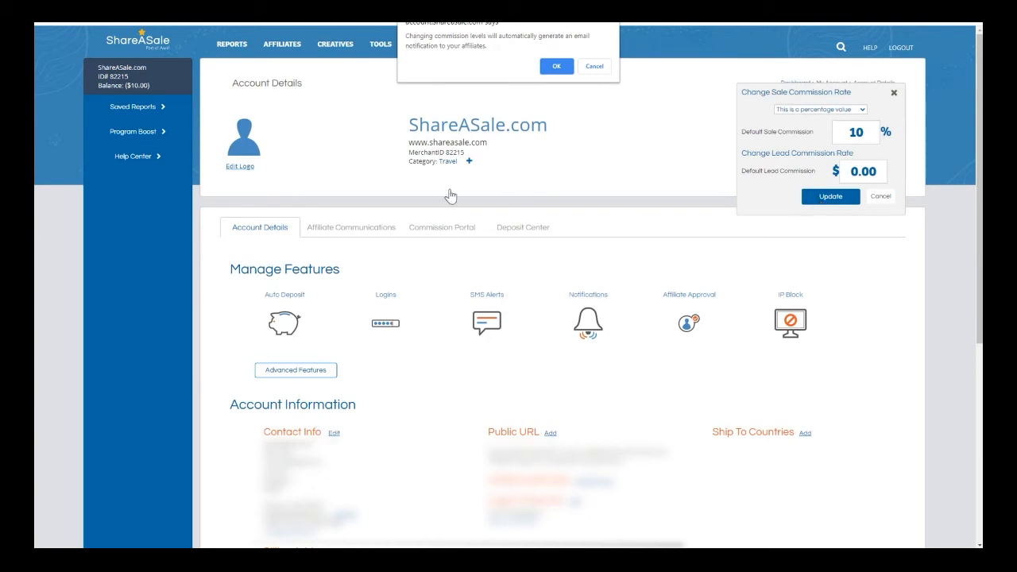
mouse_move(447, 66)
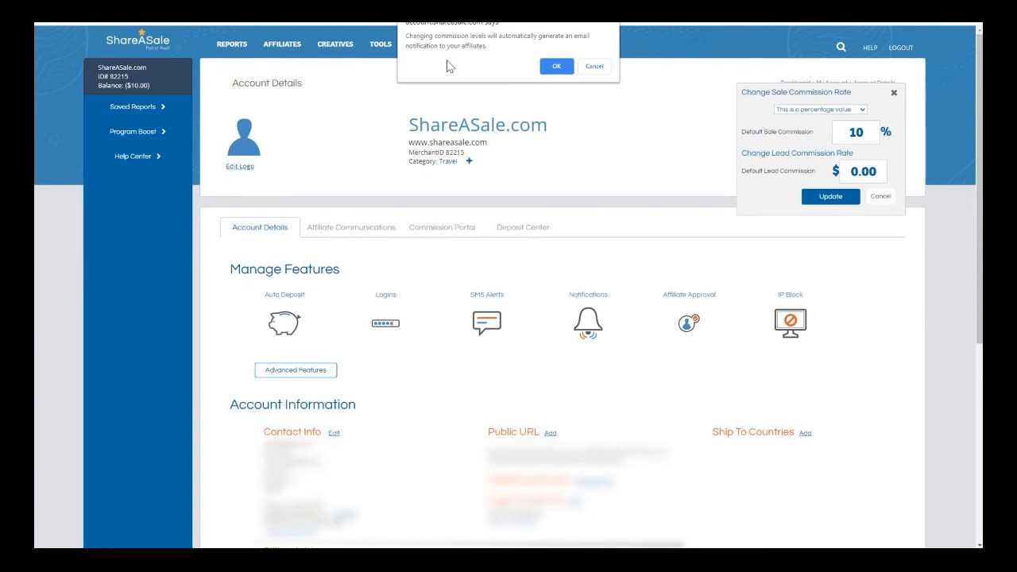
mouse_move(455, 63)
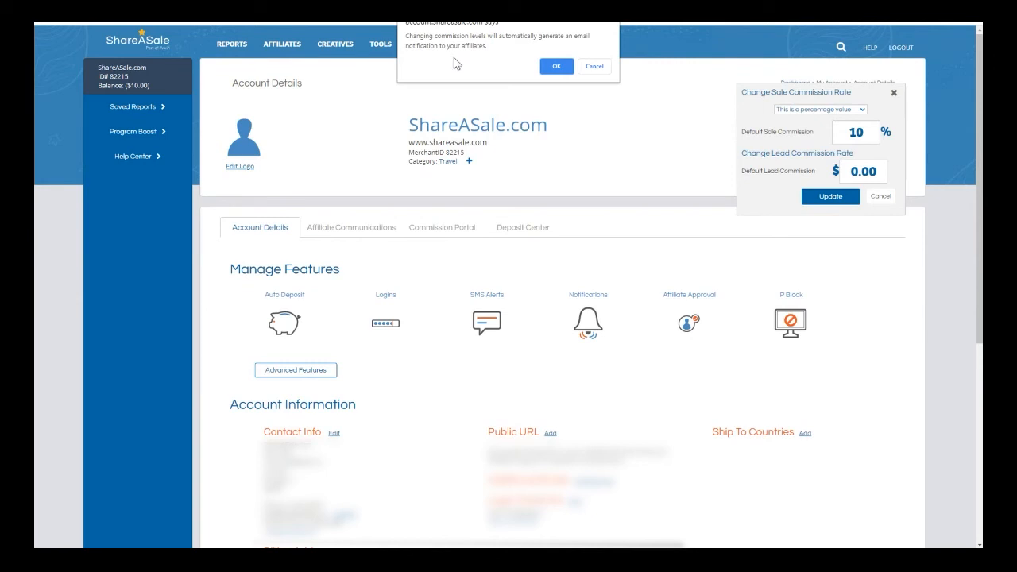
Confirm the affiliate email notification warning to save the 10% commission.
left_click(556, 66)
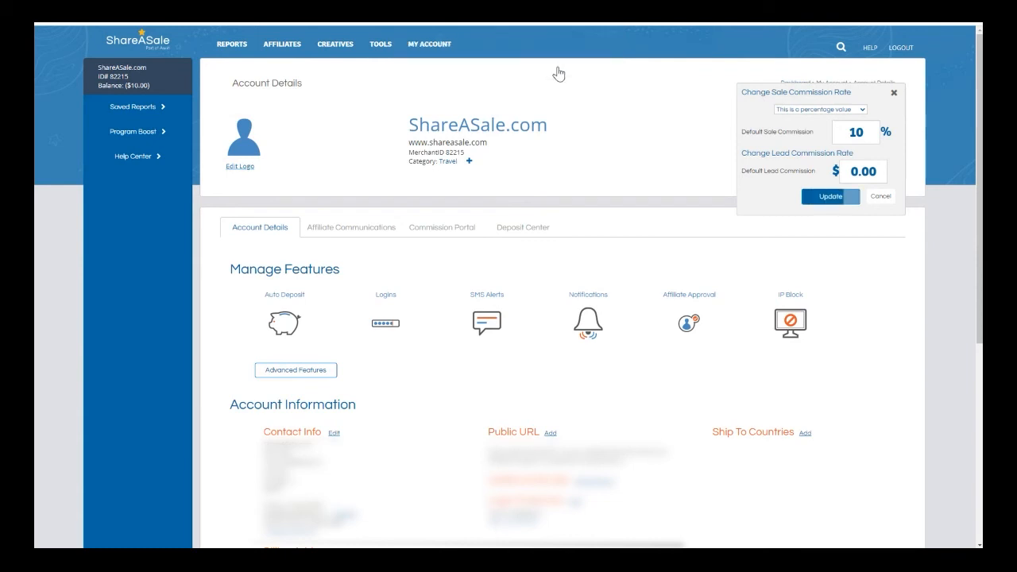